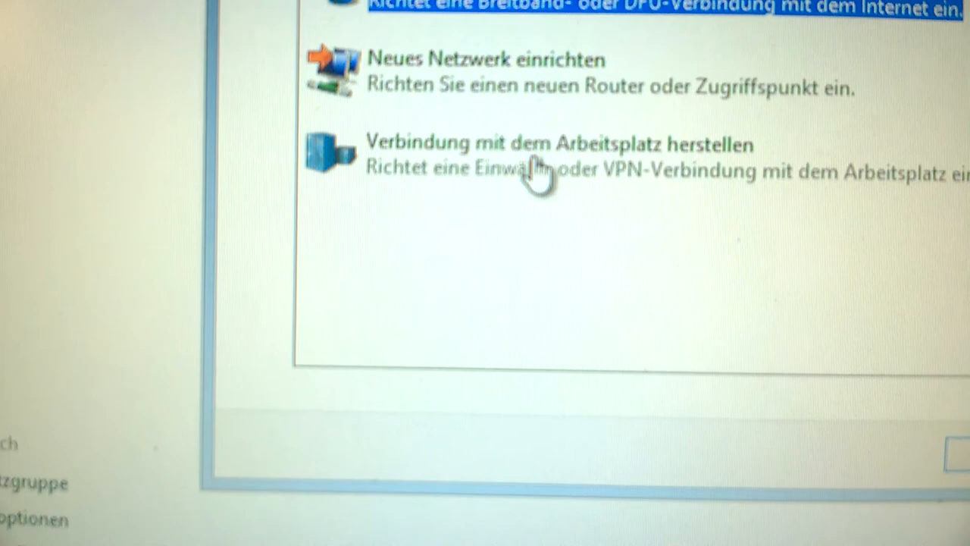
Choose 'Verbindung mit dem Arbeitsplatz herstellen' in the connection wizard and continue
{"action": "left_click", "coordinate": [530, 152]}
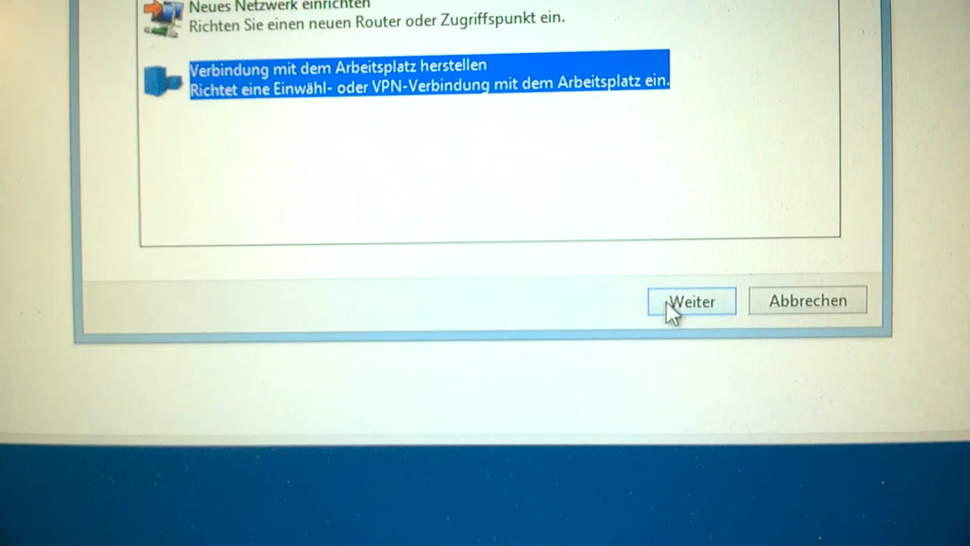
{"action": "left_click", "coordinate": [691, 300]}
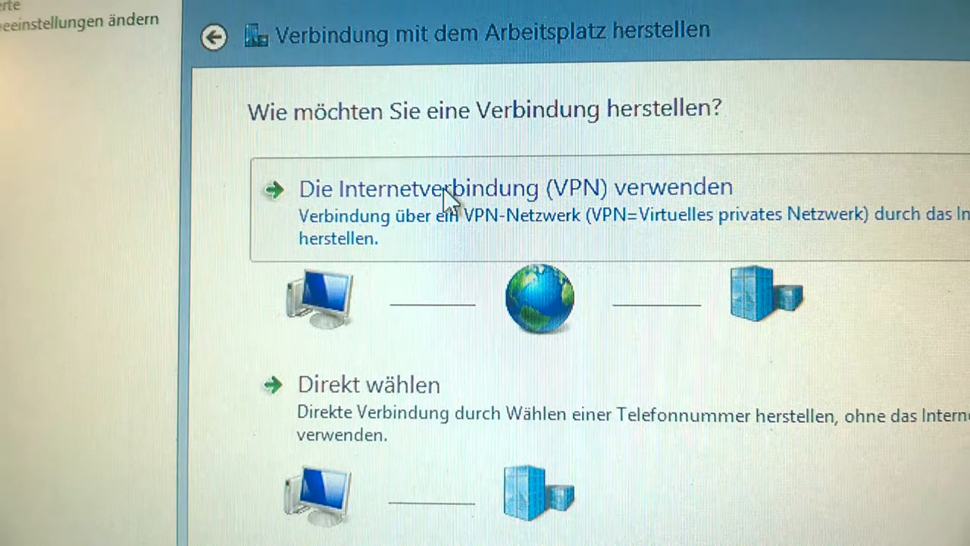
Create an internet VPN connection to ipcg.biz named VPN-Verbindung 2
{"action": "left_click", "coordinate": [516, 187]}
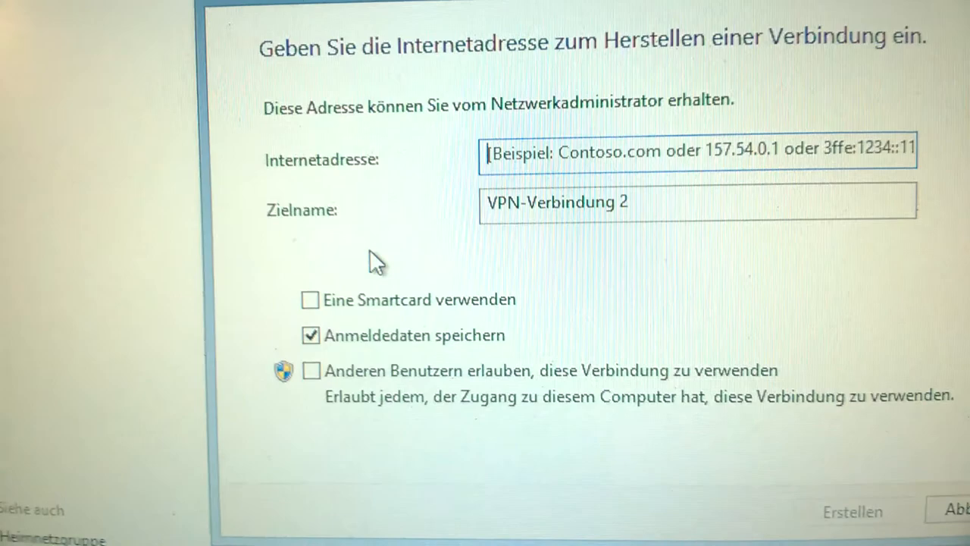
{"action": "type", "text": "ipc"}
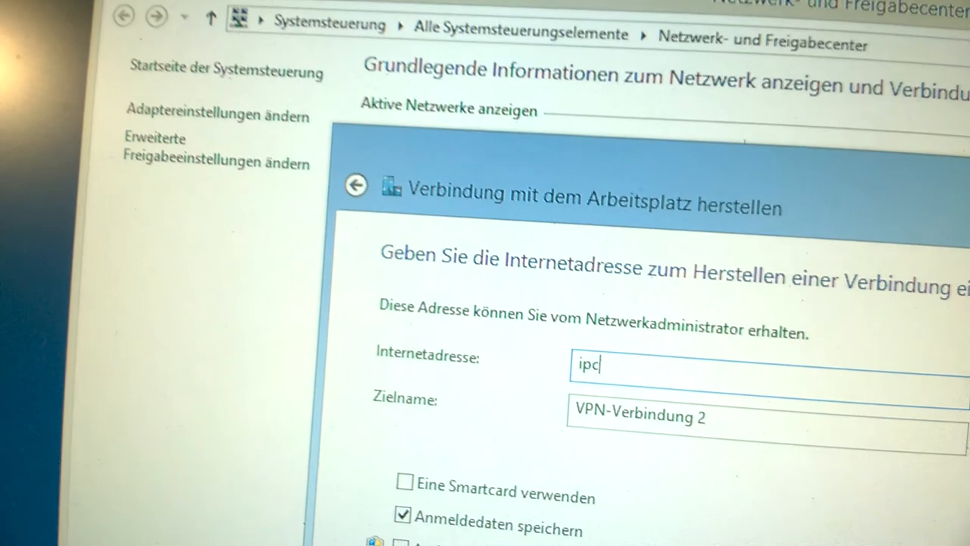
{"action": "type", "text": "g.biz"}
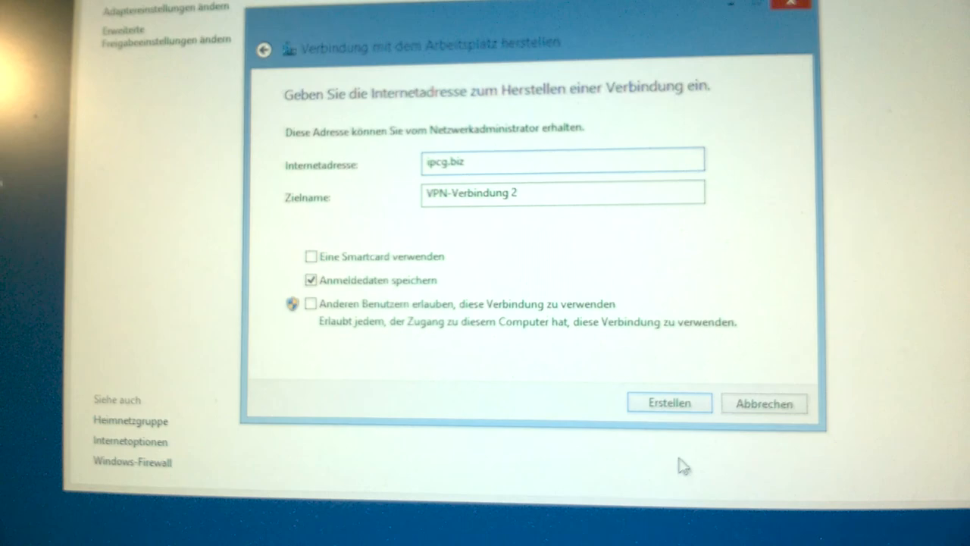
{"action": "left_click", "coordinate": [668, 403]}
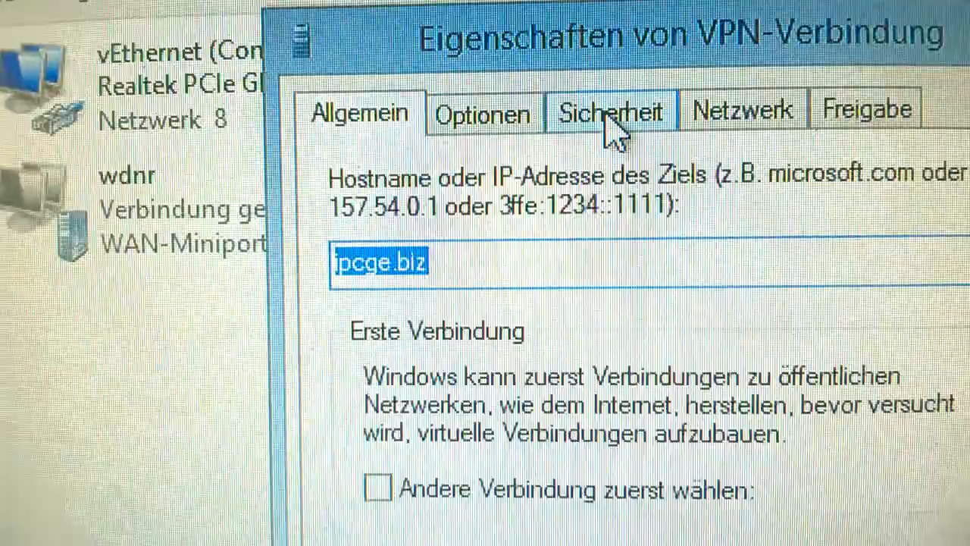
Switch to the Sicherheit tab of the VPN connection's properties
{"action": "left_click", "coordinate": [610, 112]}
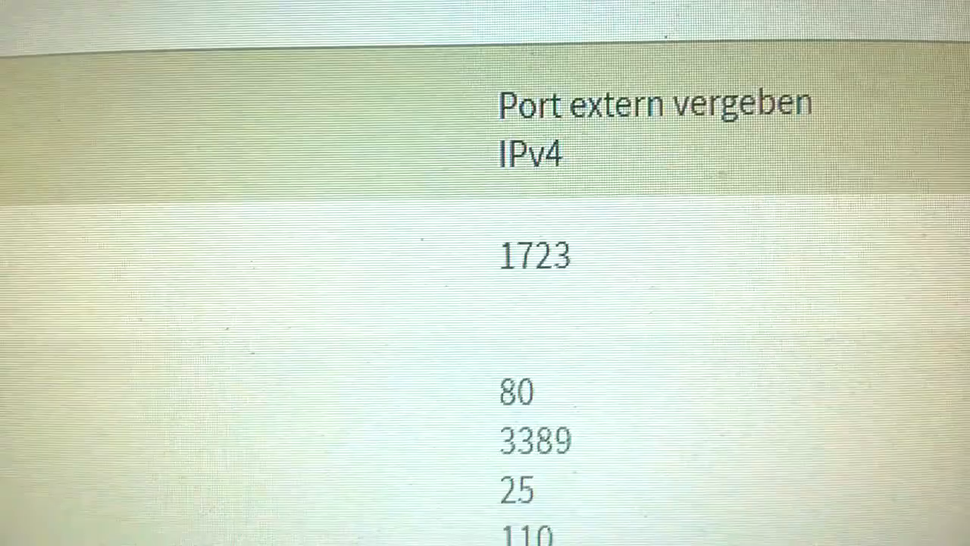
{"action": "scroll", "scroll_direction": "up", "scroll_amount": 3}
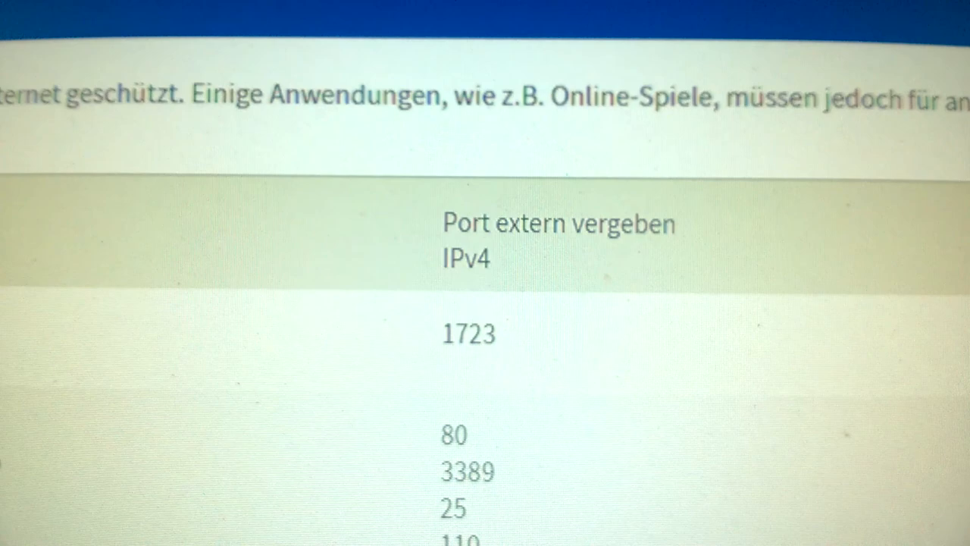